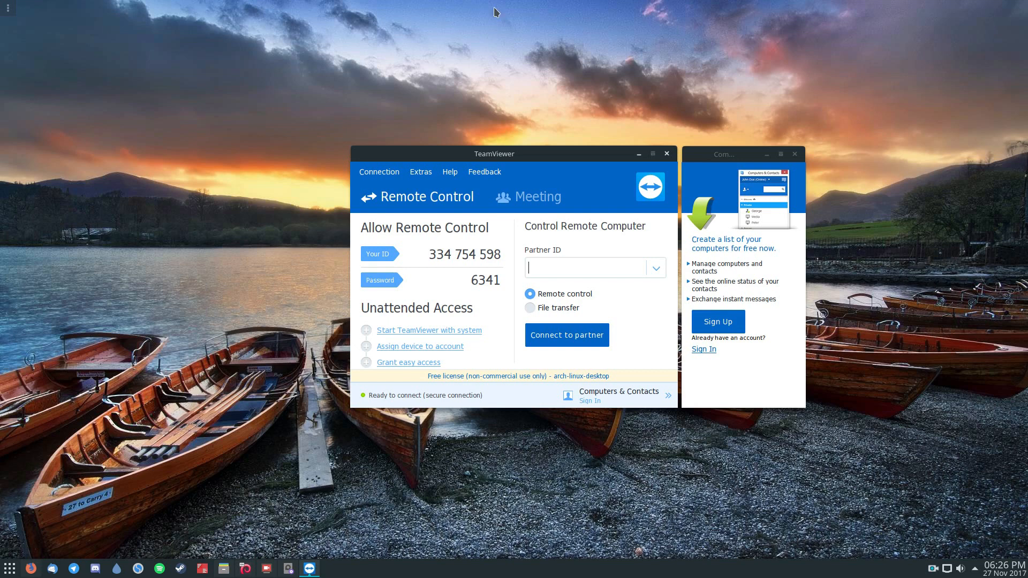
mouse_move(498, 316)
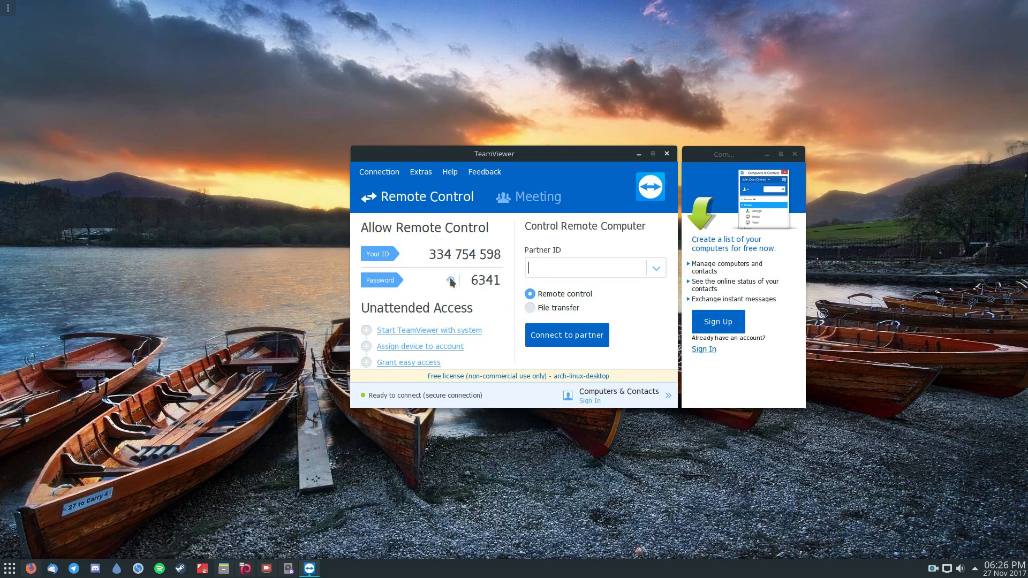
left_click(449, 281)
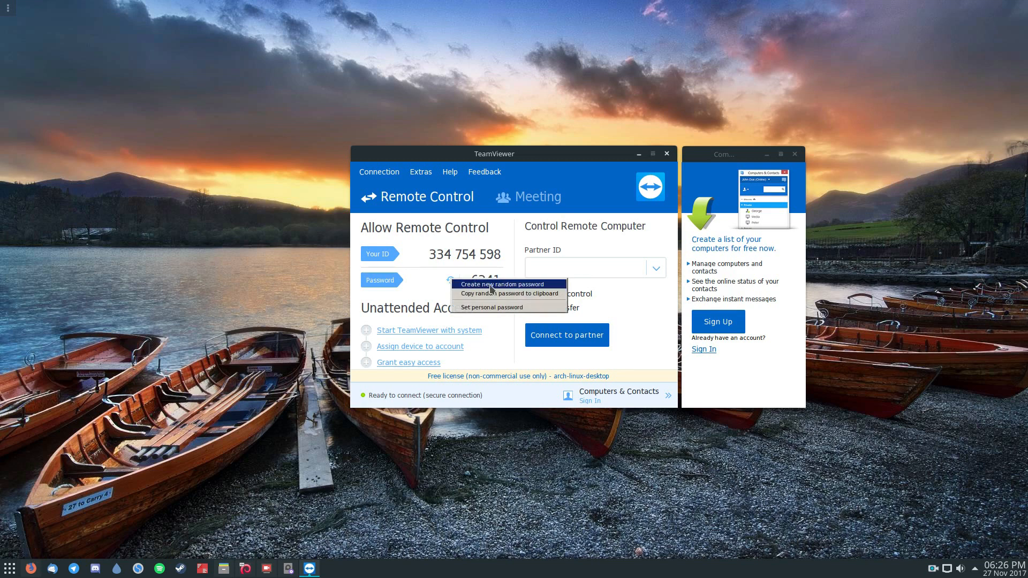
left_click(502, 285)
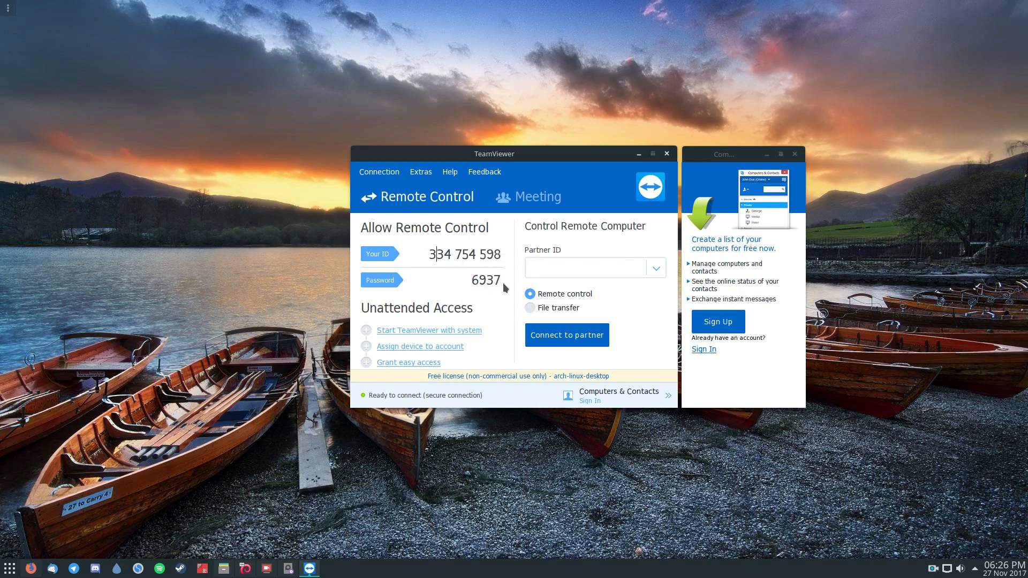
left_click(529, 308)
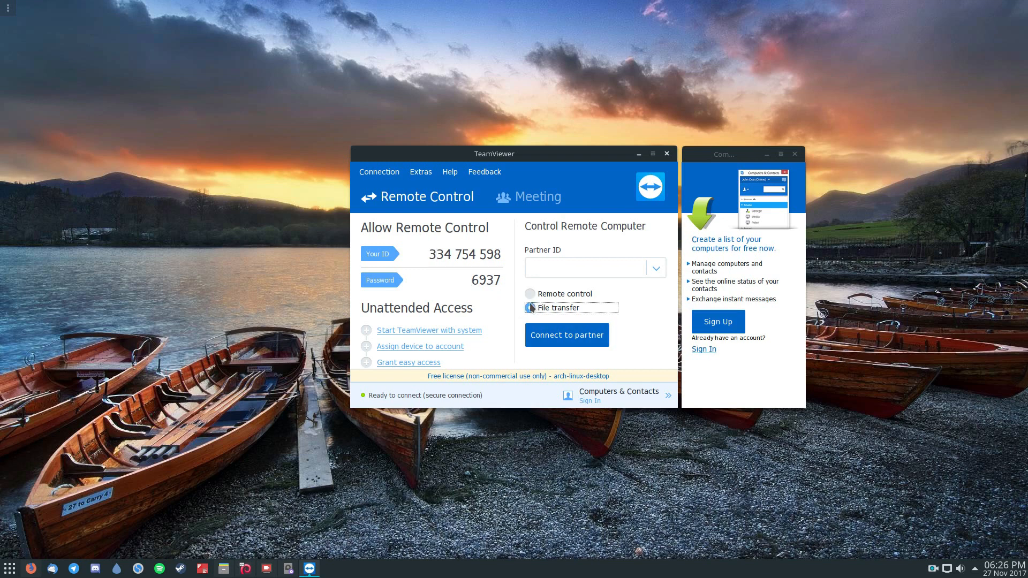
left_click(529, 309)
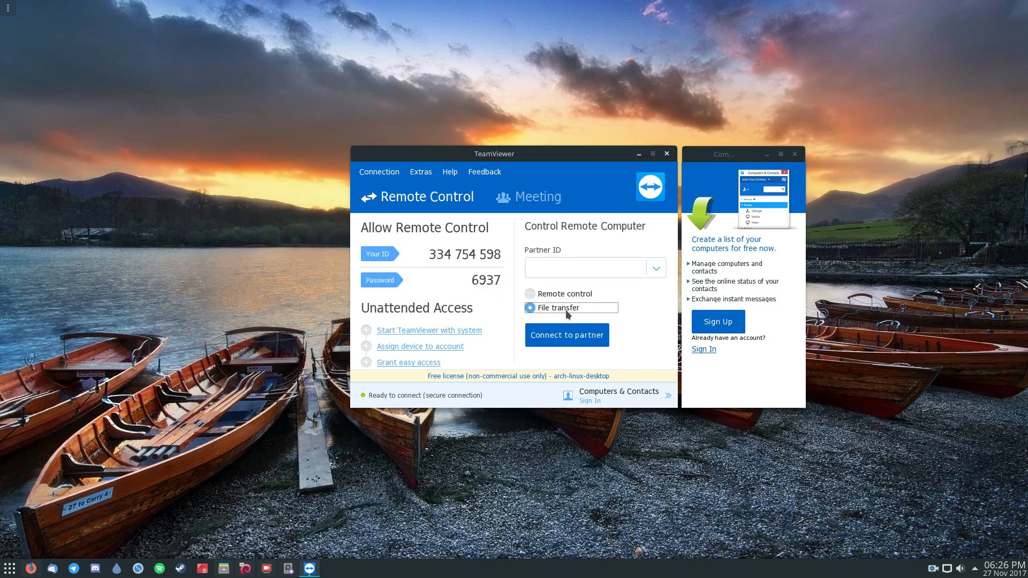
left_click(585, 268)
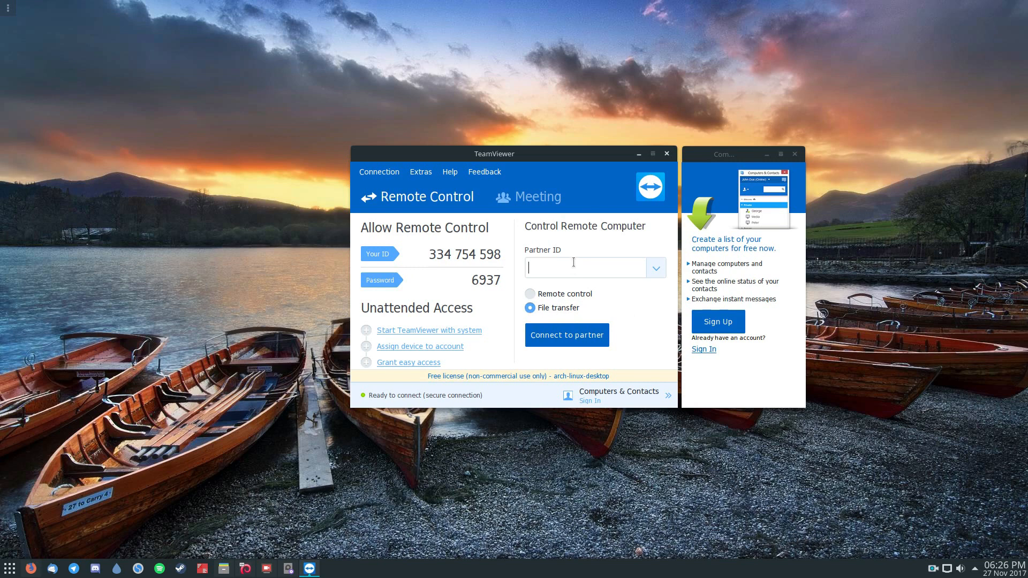
type("337")
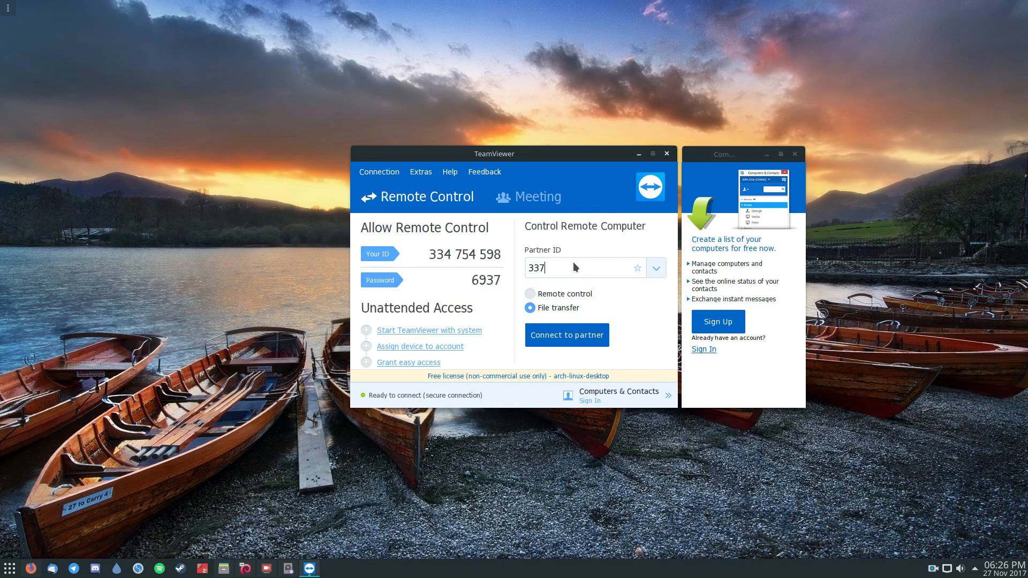
type("019")
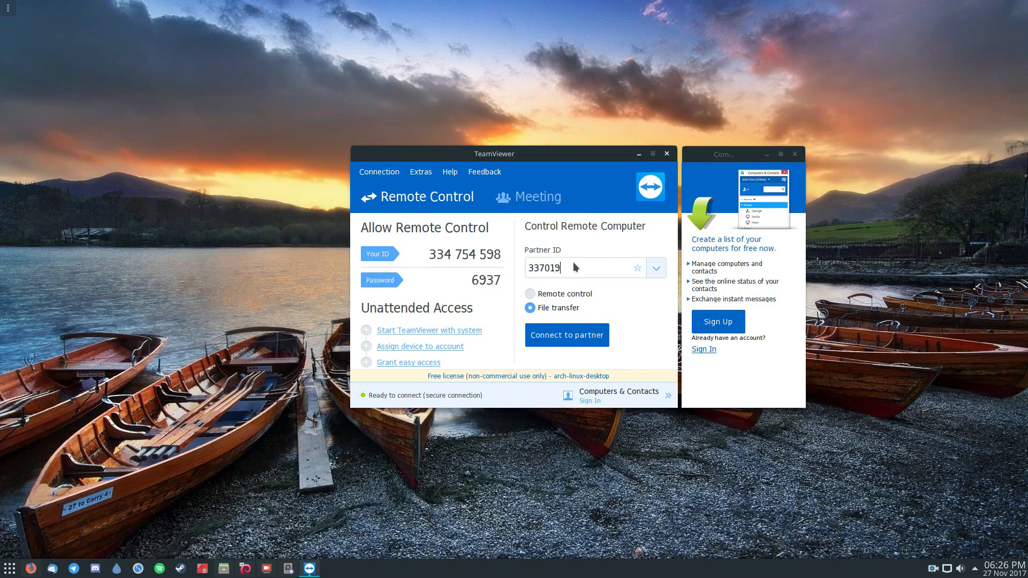
type("662")
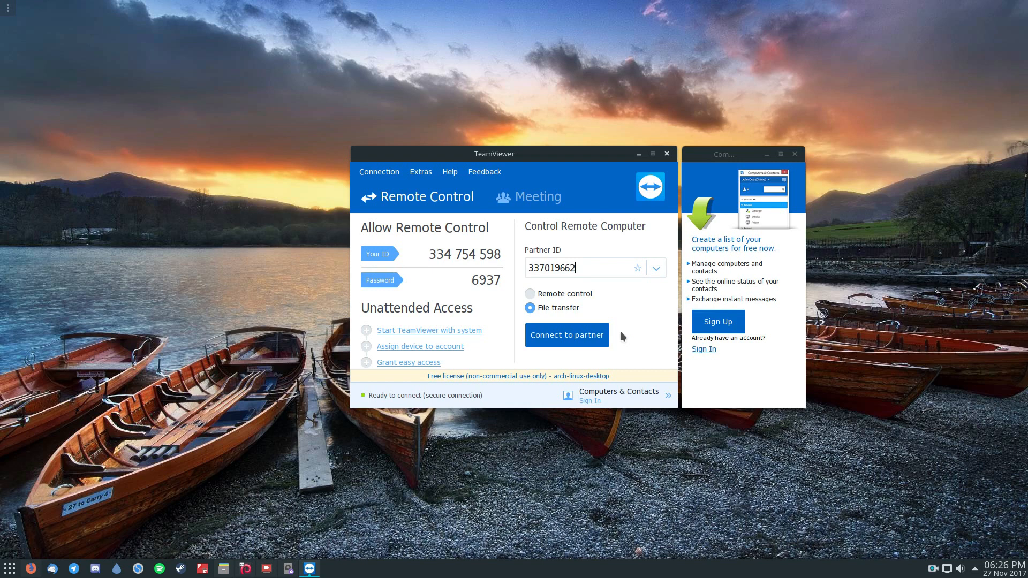
left_click(566, 335)
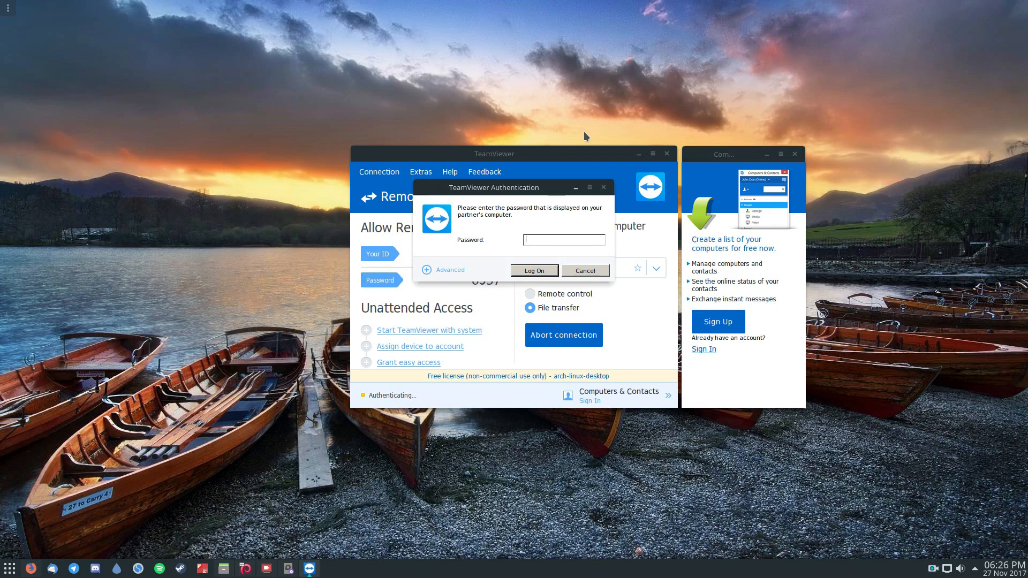
Log on with the partner password and select Sim City 3000.desktop in the remote Desktop folder
type("****")
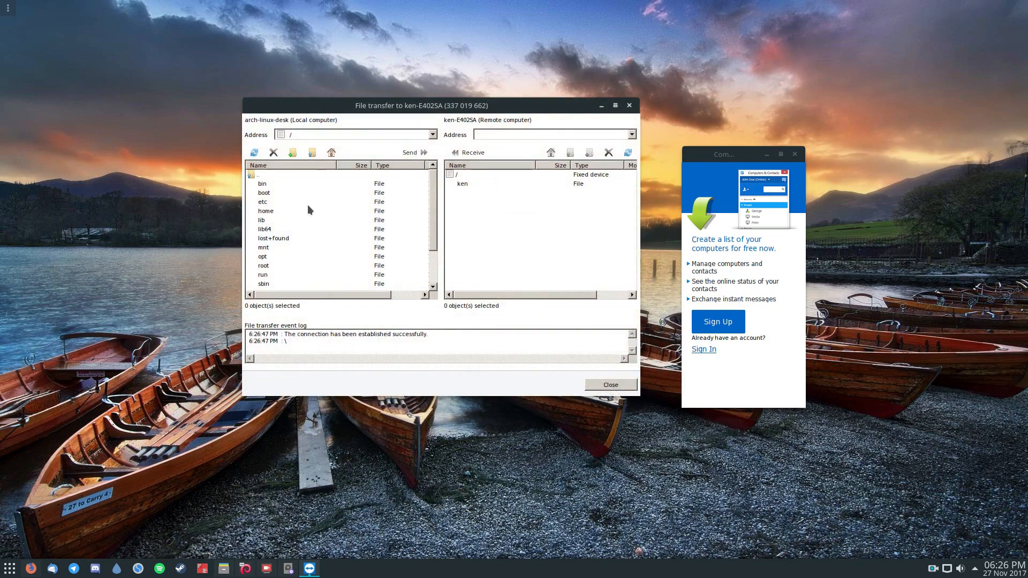
mouse_move(507, 206)
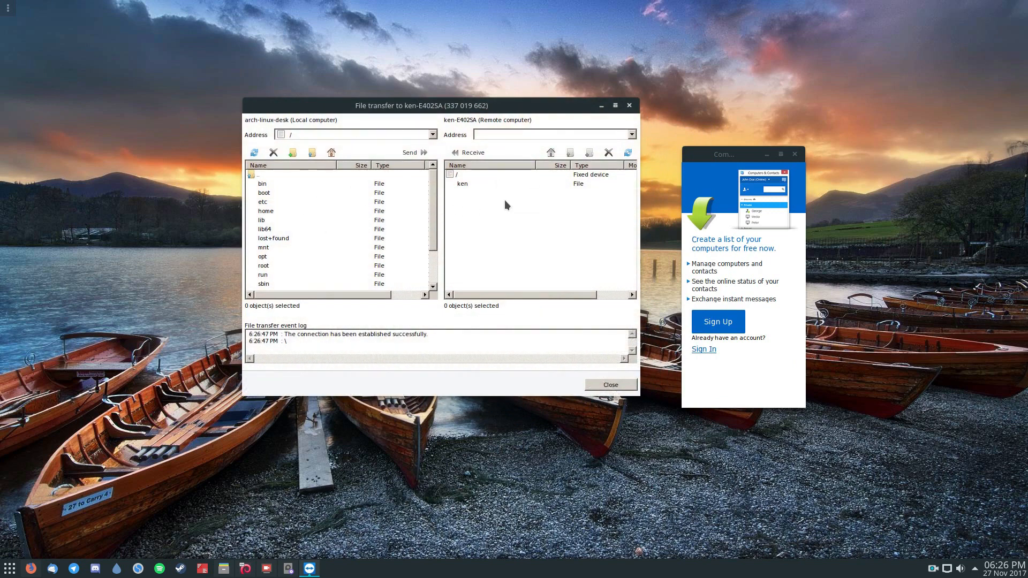
double_click(462, 183)
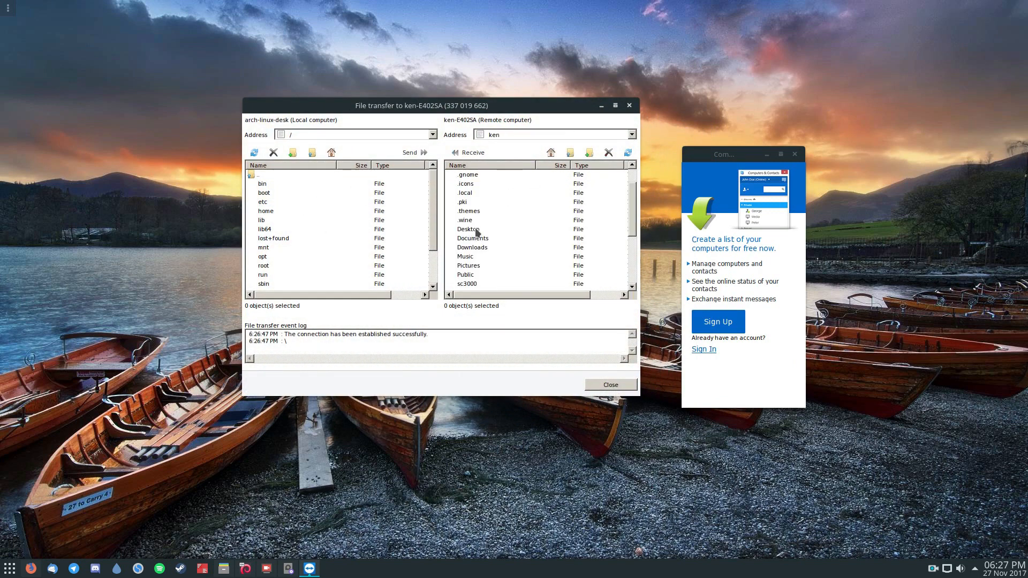
double_click(466, 228)
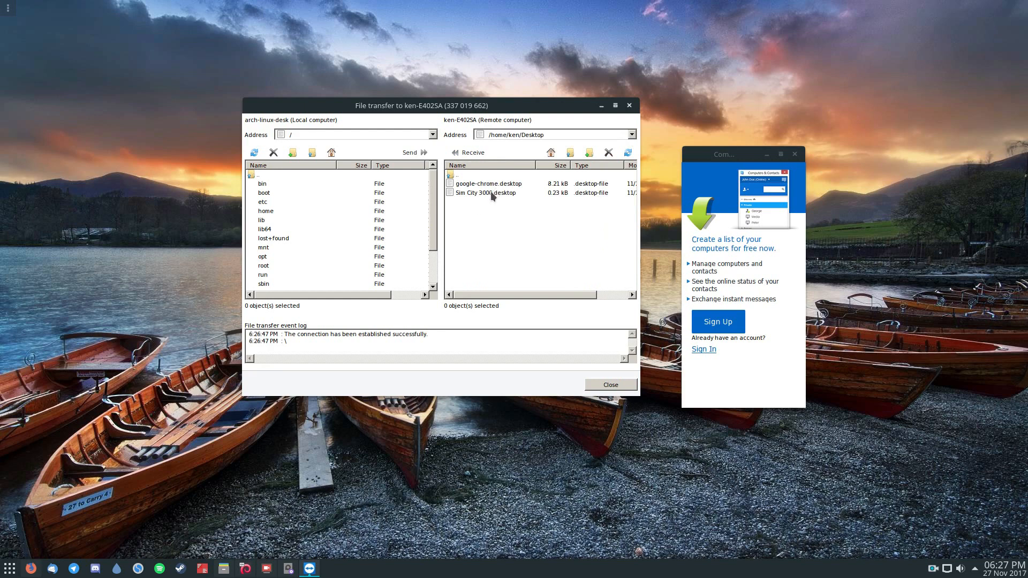
left_click(482, 193)
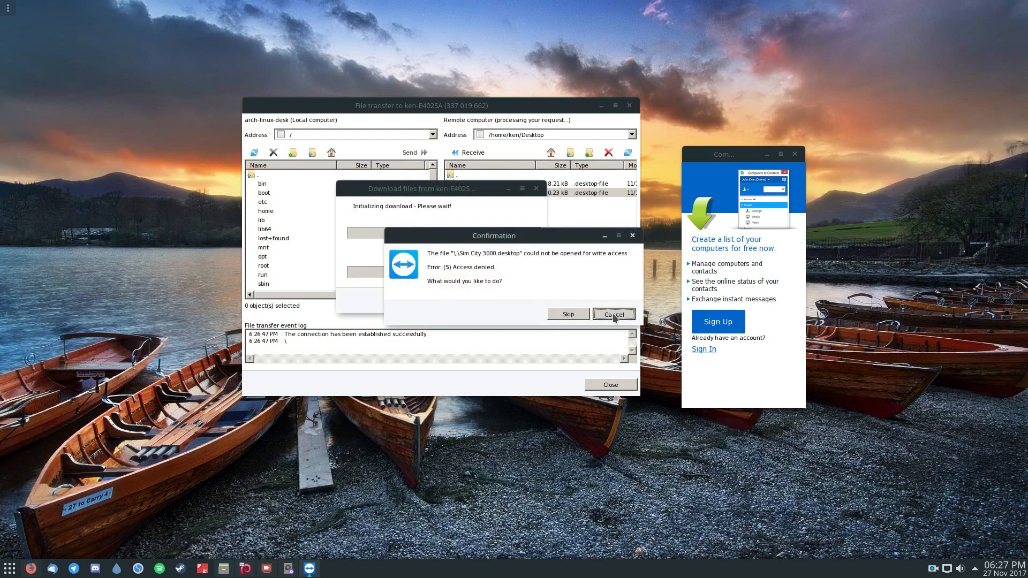
Dismiss the access-denied error and receive Sim City 3000.desktop into the local home folder
left_click(613, 315)
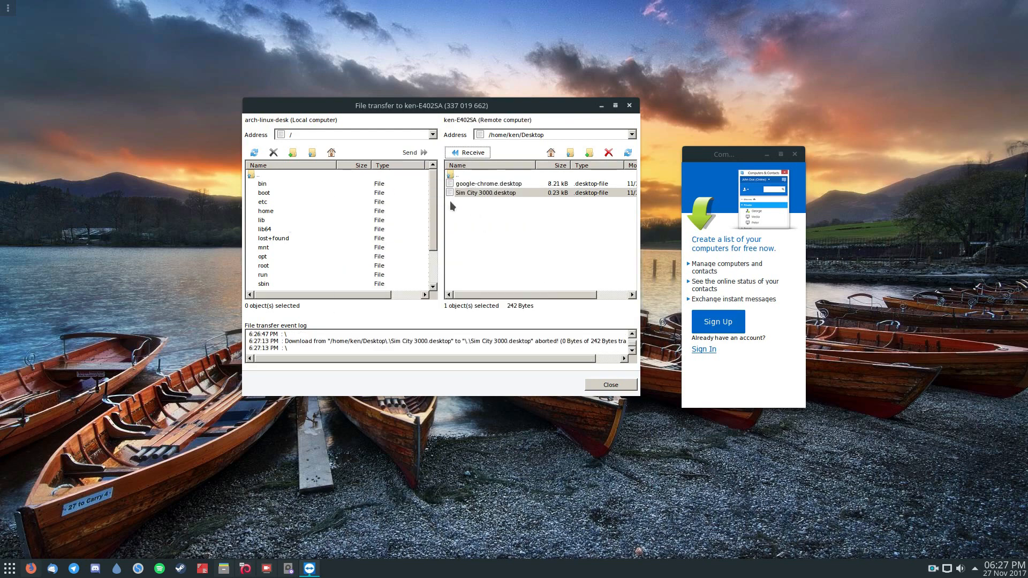
left_click(486, 192)
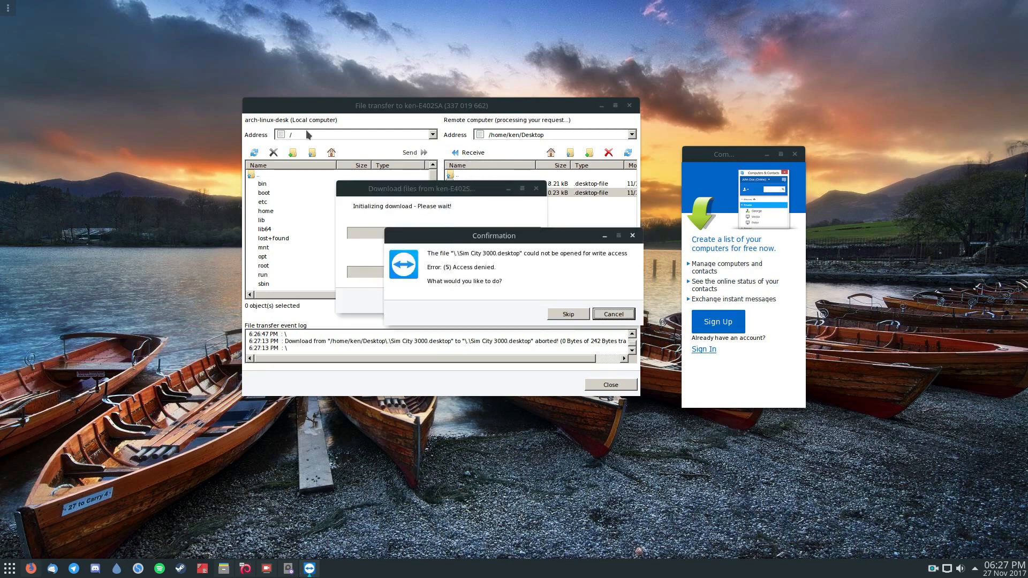
mouse_move(611, 293)
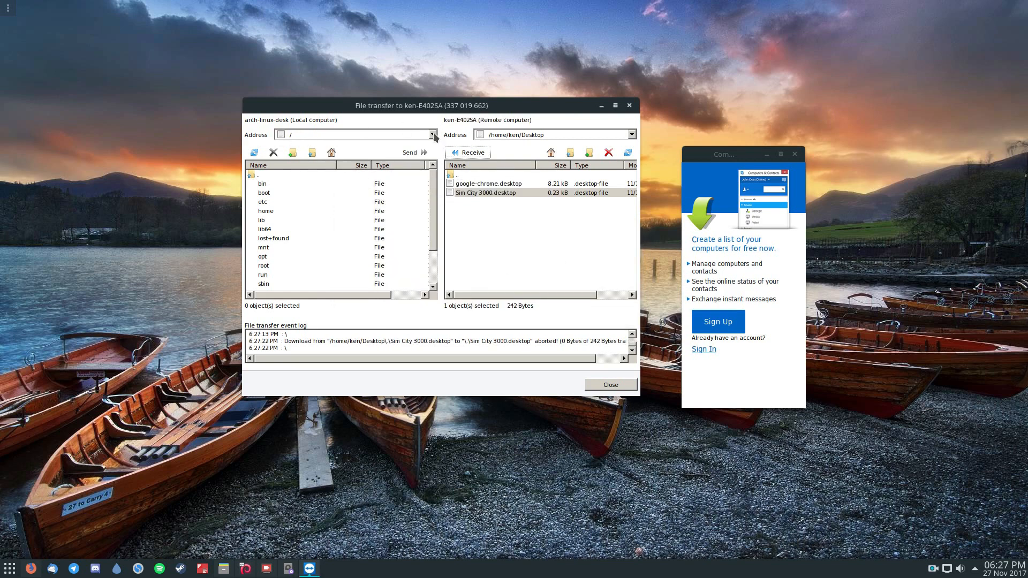
left_click(430, 135)
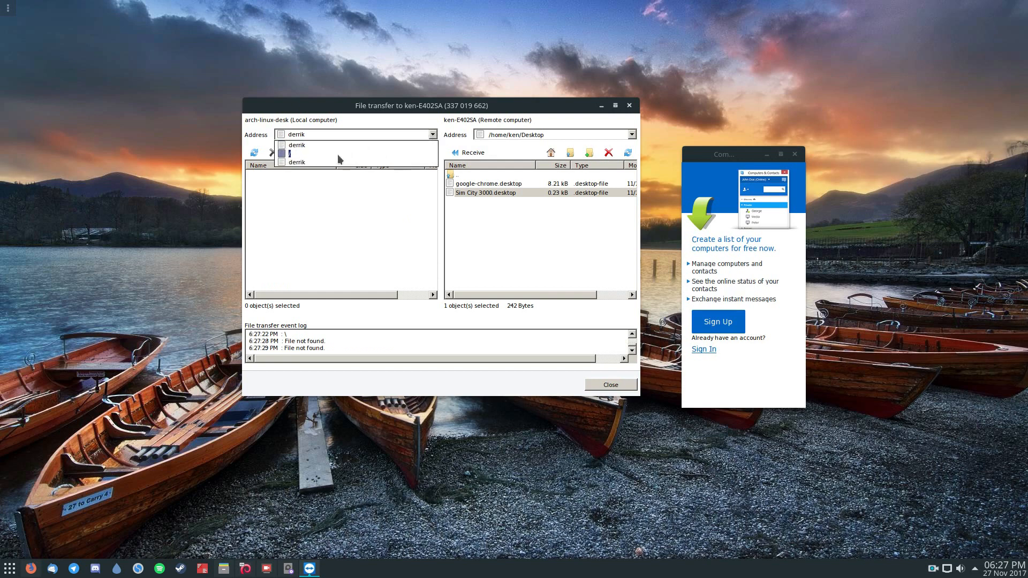
left_click(297, 144)
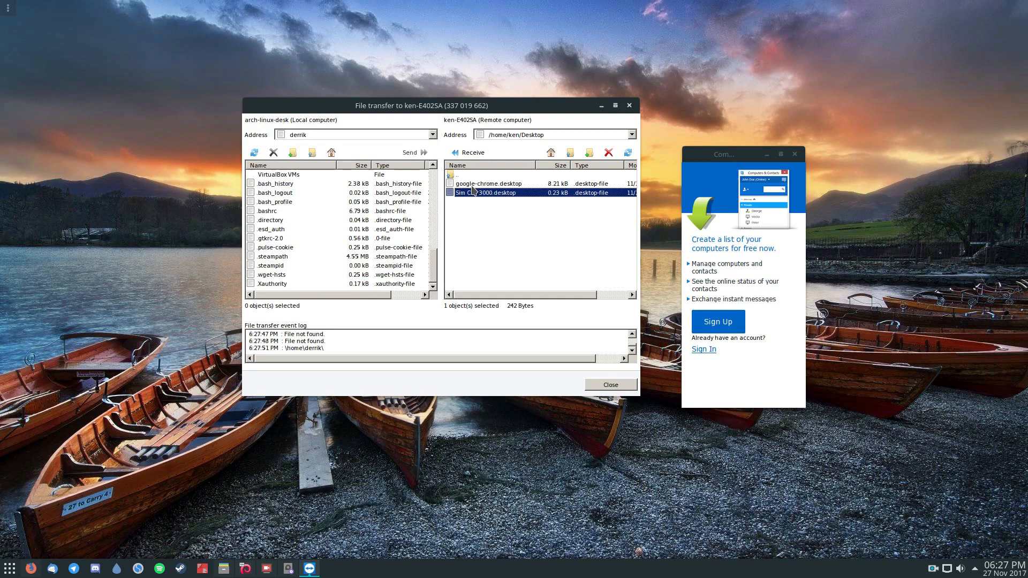
left_click(466, 152)
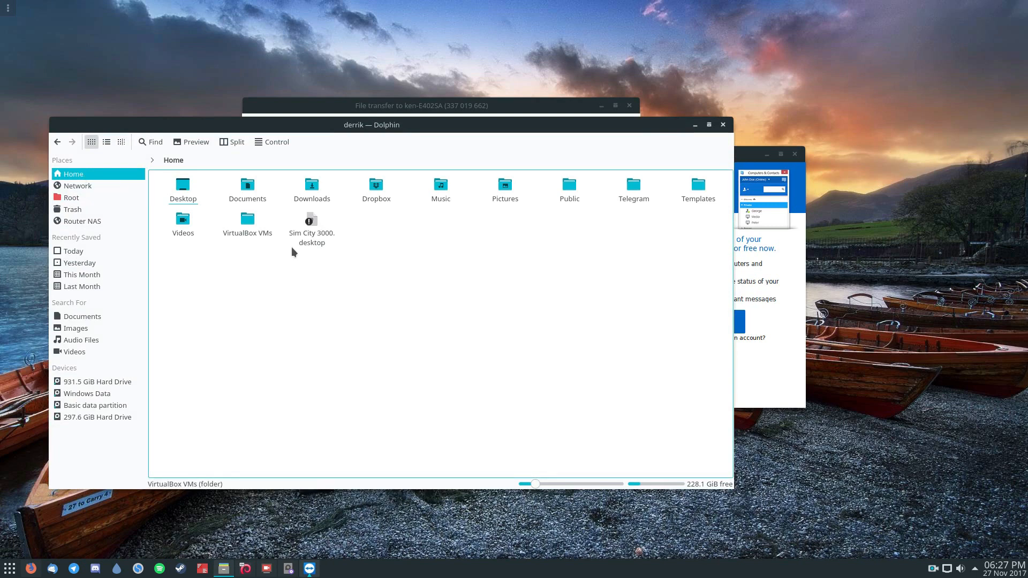
Select the received Sim City 3000.desktop file in the Dolphin home folder
left_click(311, 223)
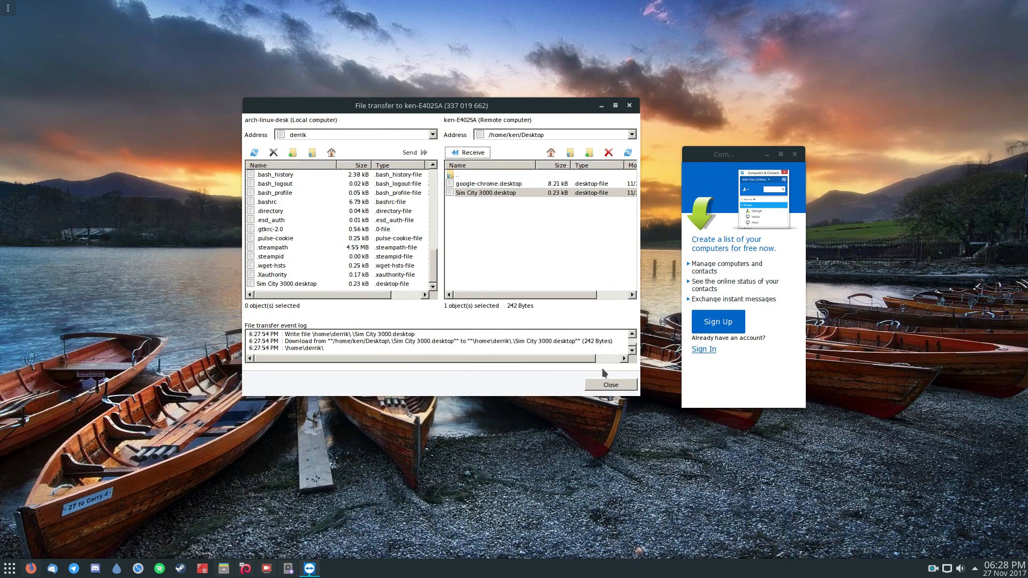
mouse_move(417, 128)
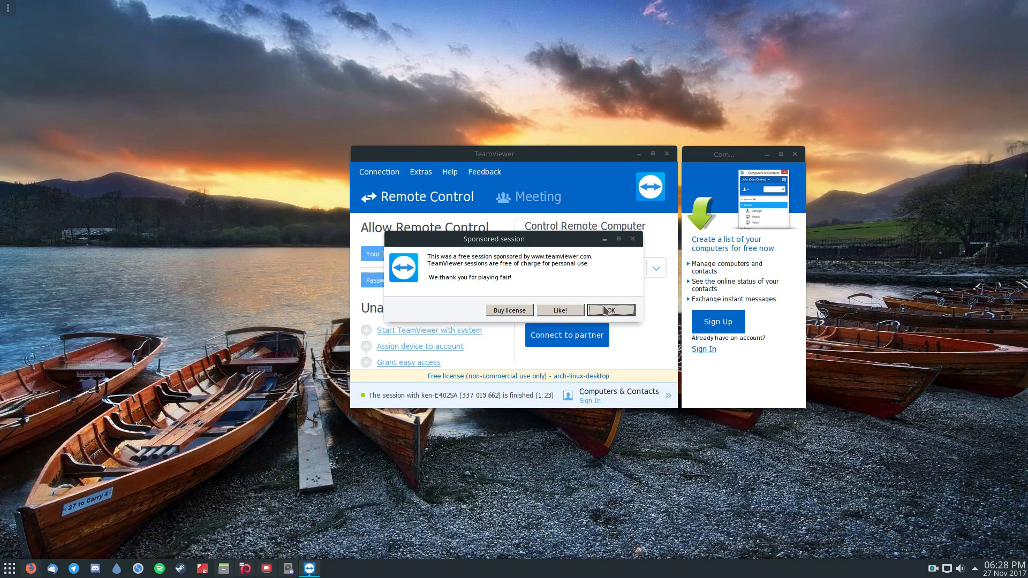
Dismiss the sponsored-session notice and set the connection mode to Remote control
left_click(610, 311)
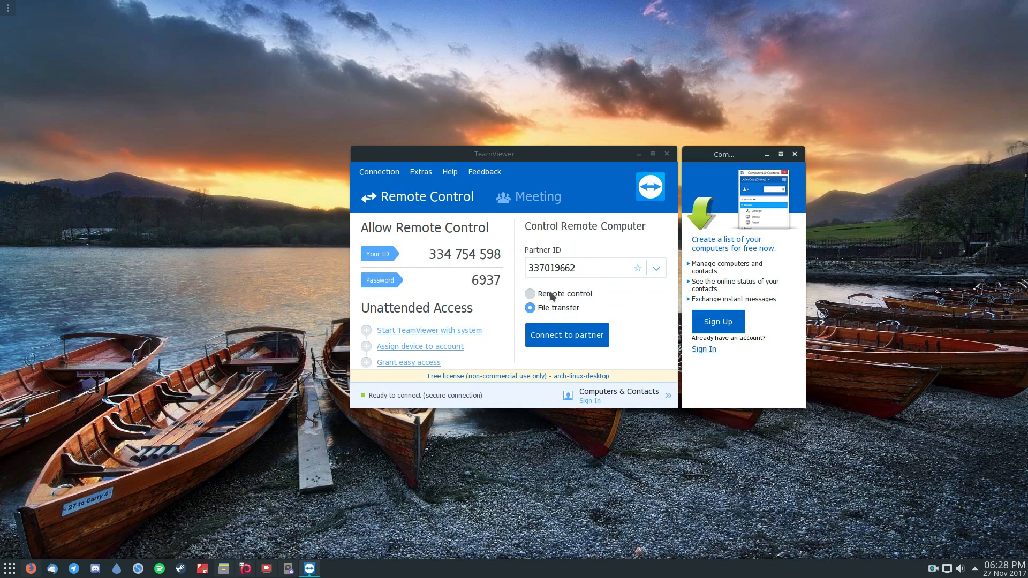
left_click(529, 294)
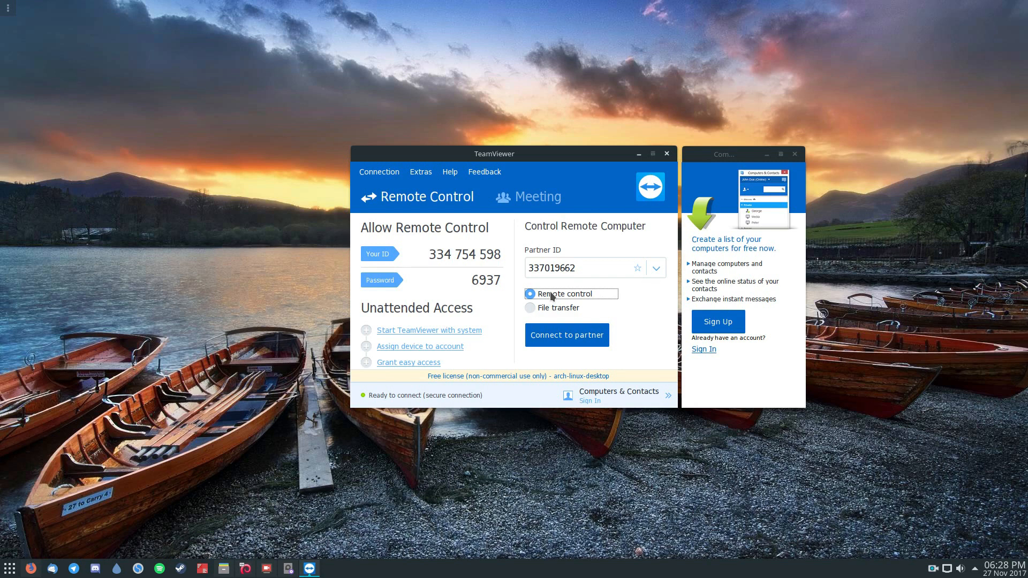
Start a remote-control session to the partner and log on with its password
left_click_drag(495, 153, 413, 113)
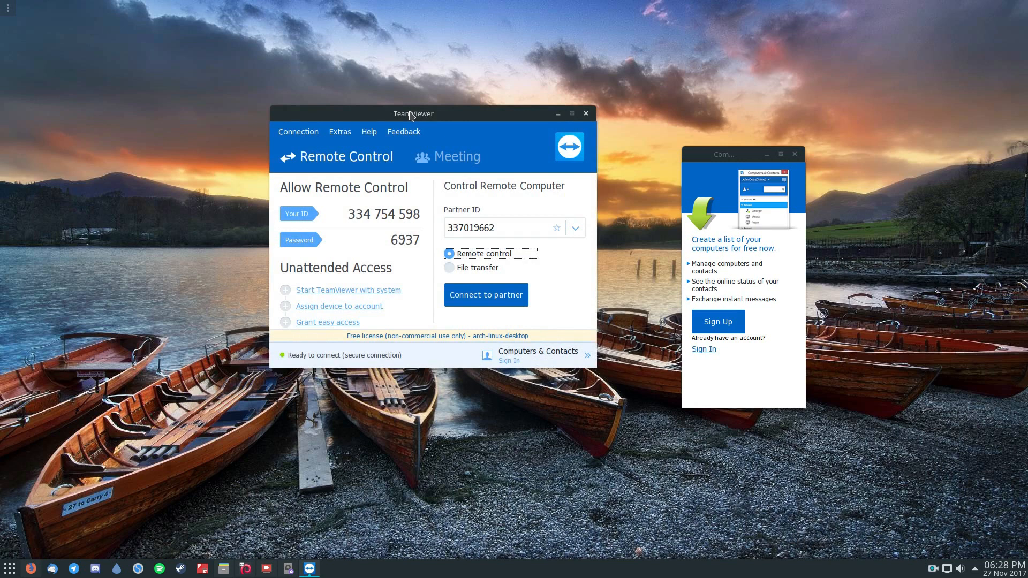
mouse_move(529, 152)
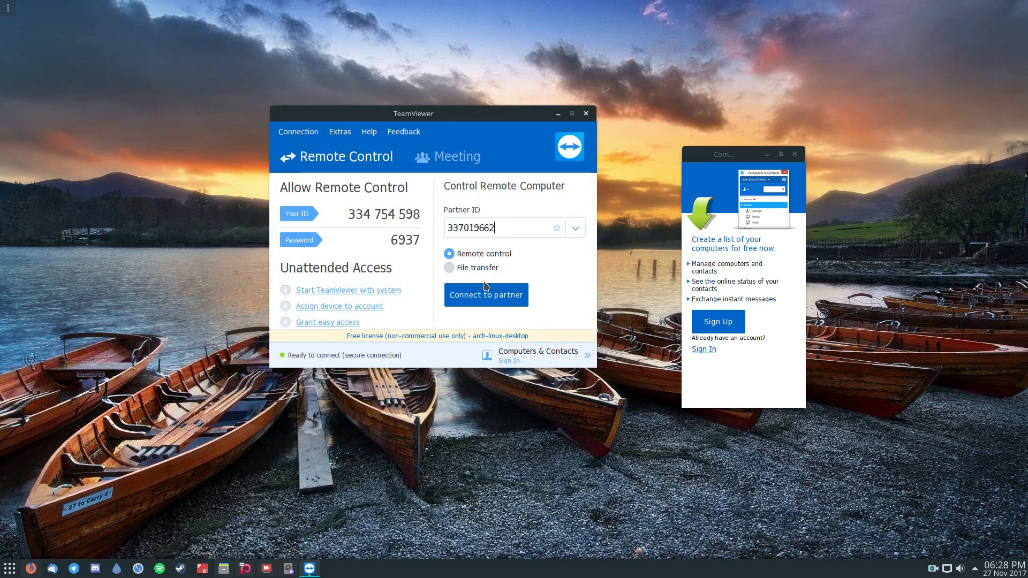
left_click(486, 294)
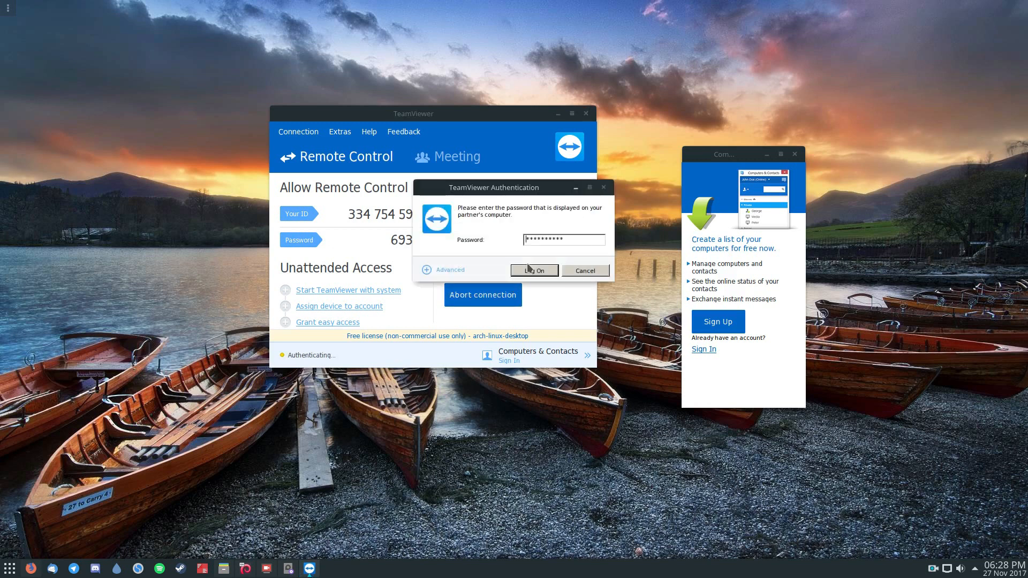
left_click(534, 270)
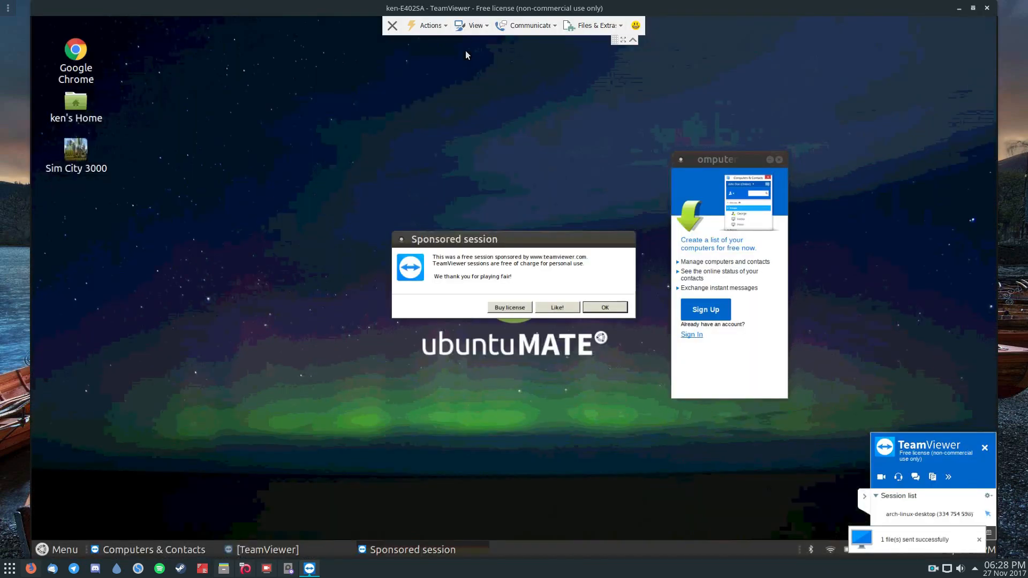
mouse_move(612, 308)
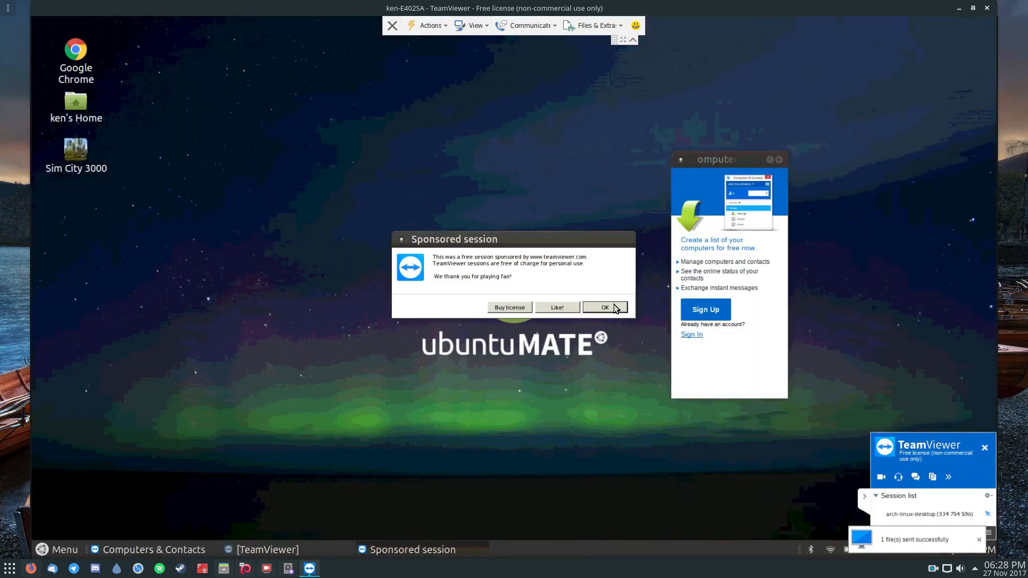
Dismiss the remote sponsored notice and open the home folder on the partner's desktop
left_click(605, 308)
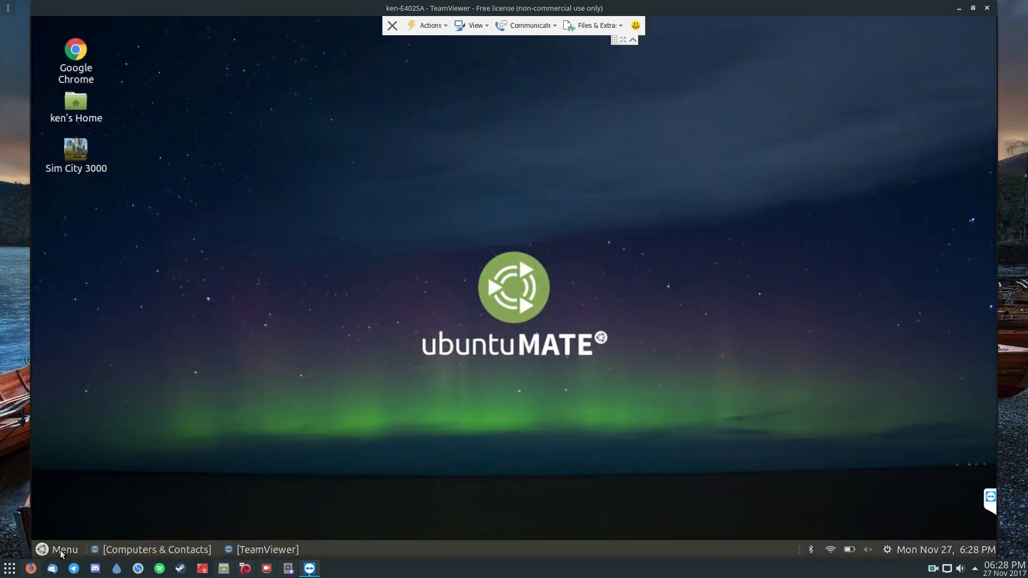
left_click(59, 550)
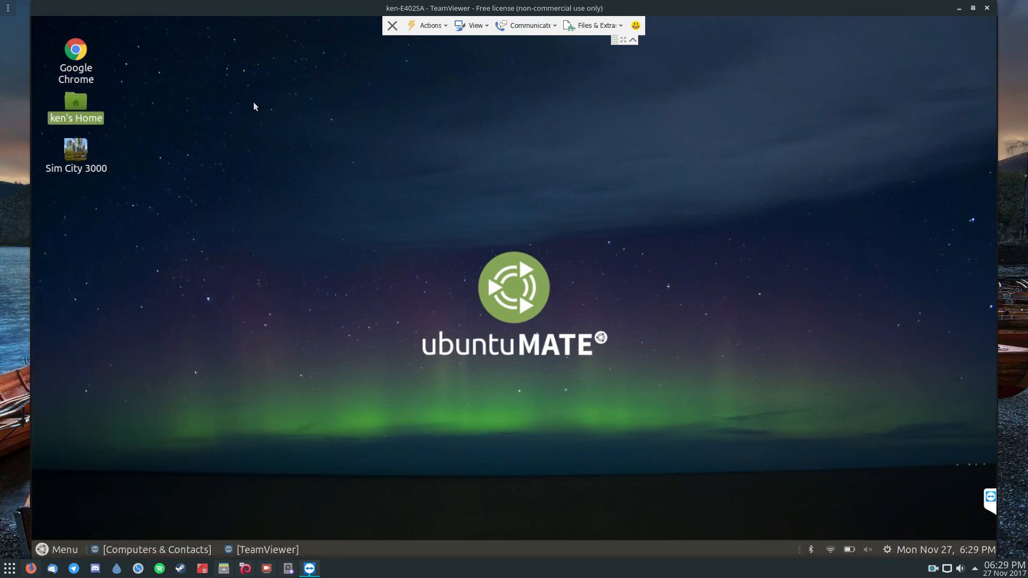
double_click(75, 102)
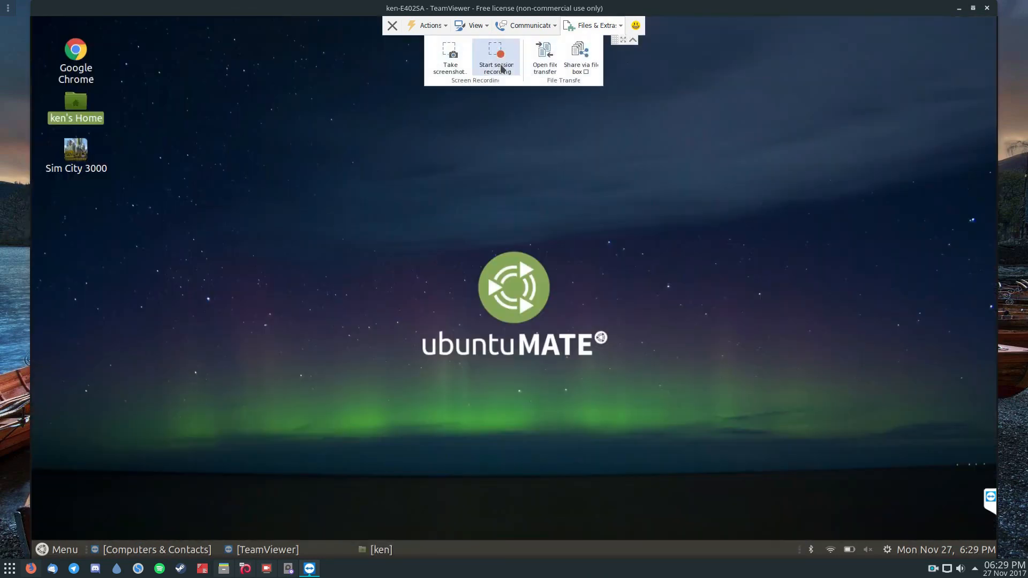
mouse_move(450, 55)
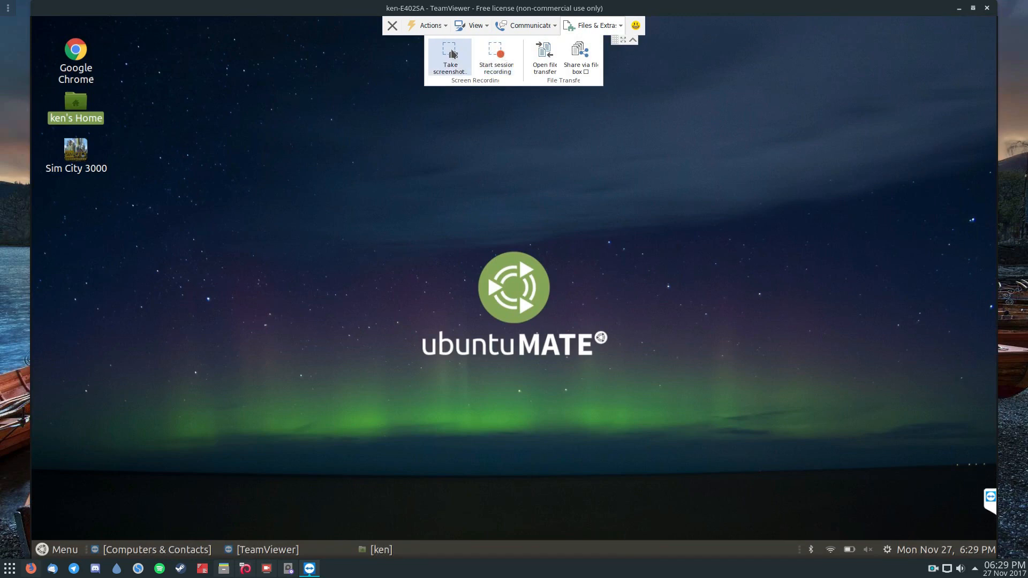
Receive Sim City 3000.desktop through an in-session file transfer, then show the Communicate options
left_click(542, 55)
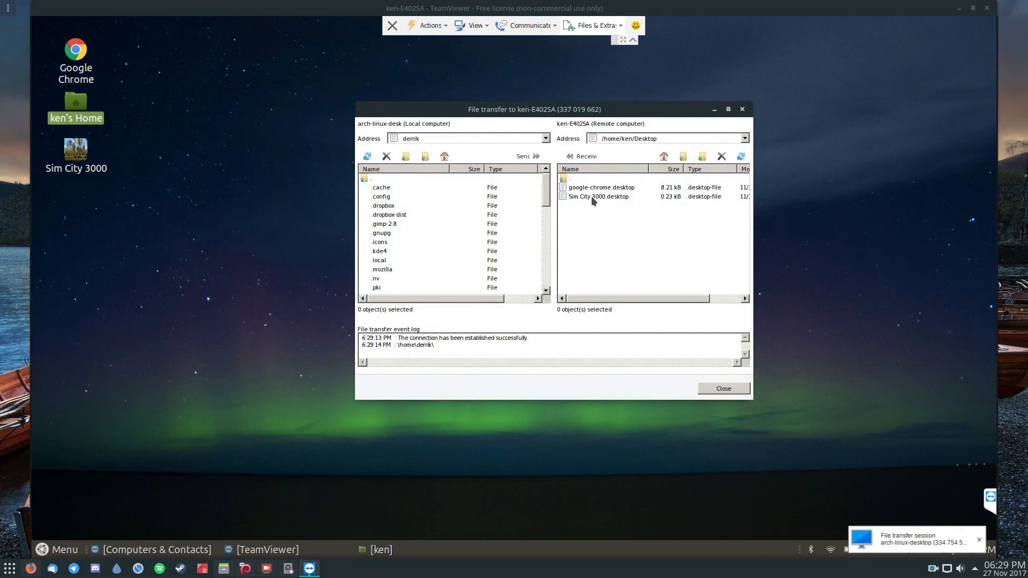
left_click(602, 186)
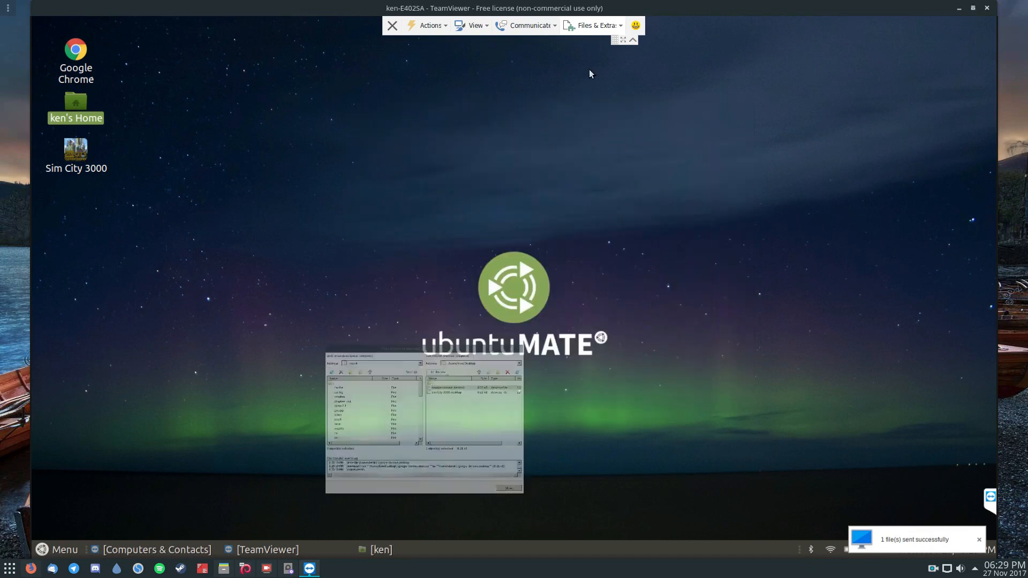
left_click(529, 26)
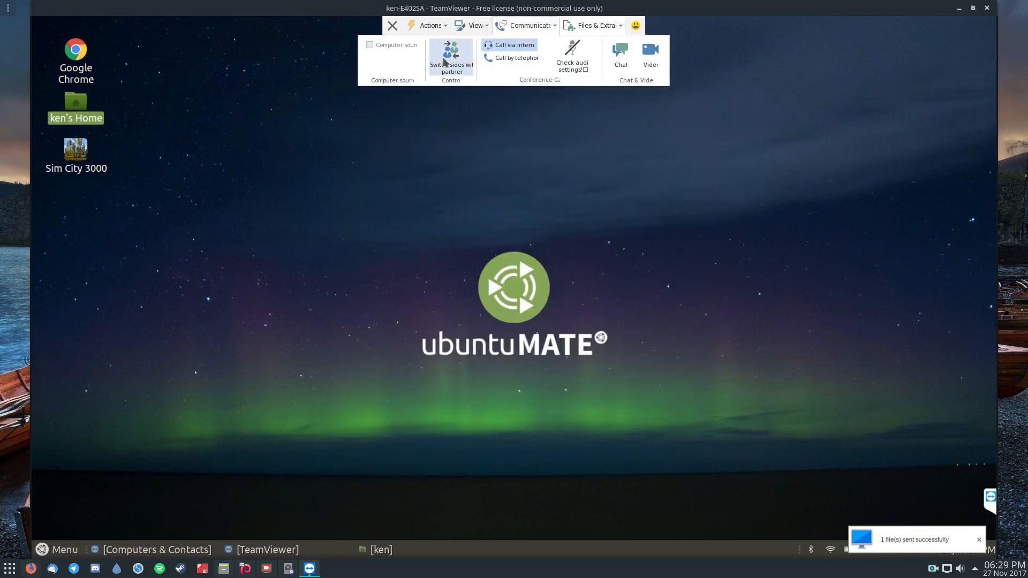
Attempt to switch sides with the partner, acknowledge the refusal, and collapse the session toolbar
left_click(451, 56)
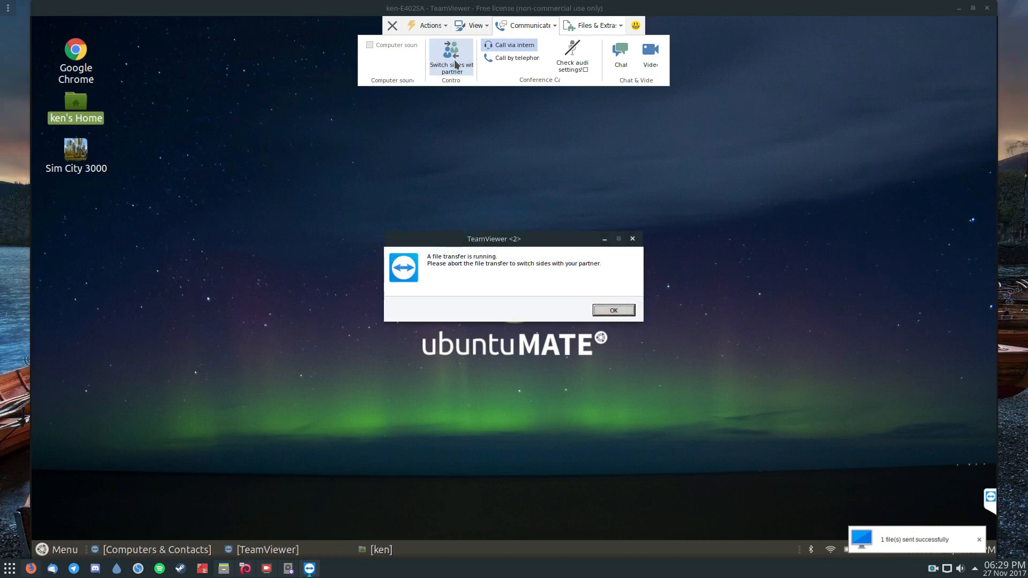
left_click(613, 310)
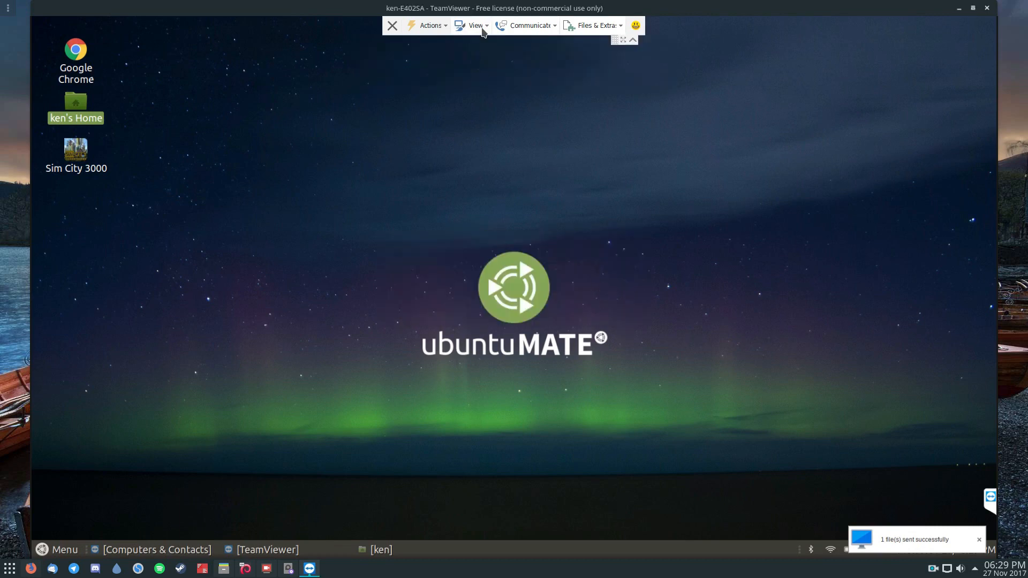
left_click(474, 26)
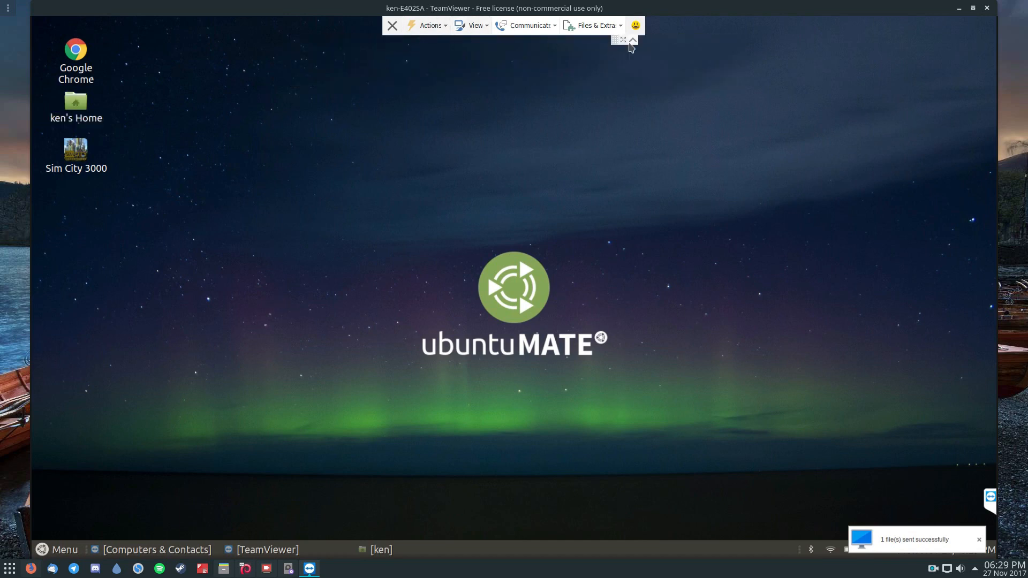
left_click(634, 40)
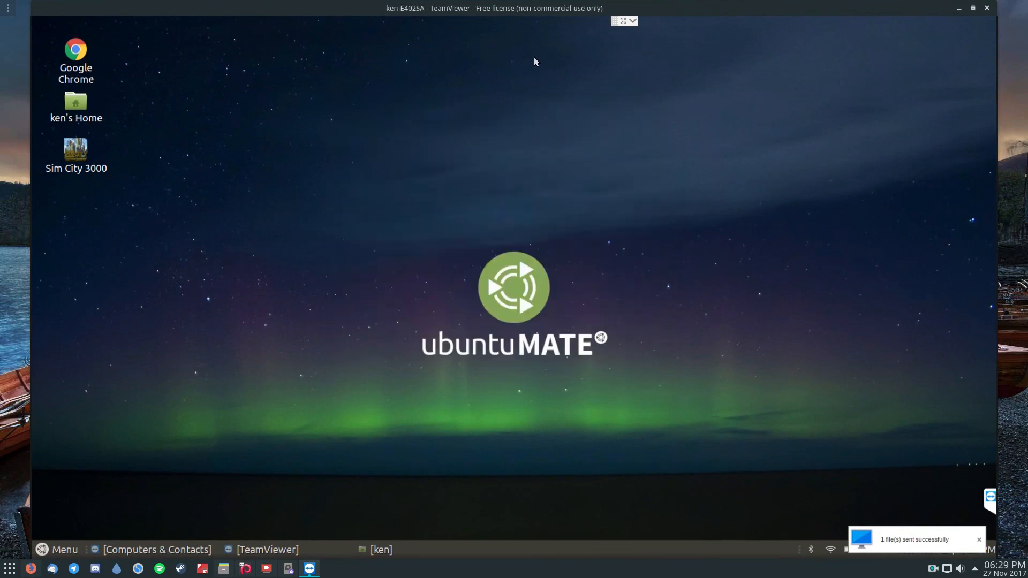
left_click(55, 549)
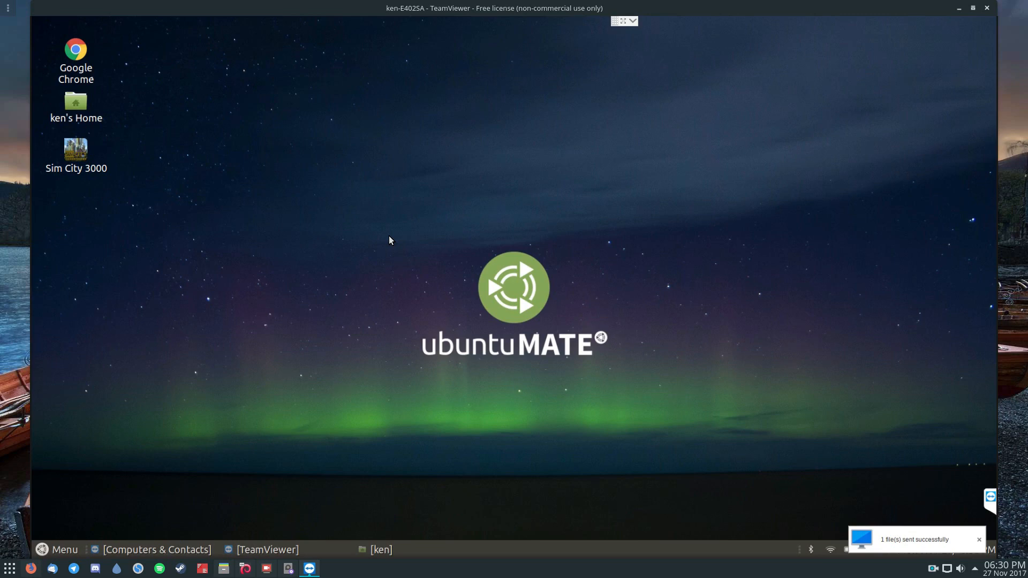
mouse_move(387, 463)
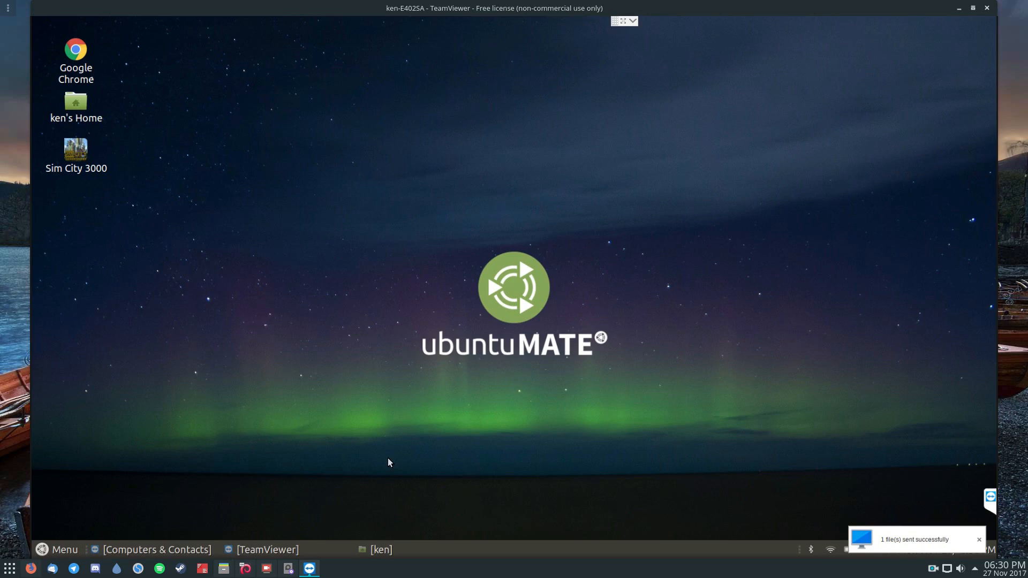